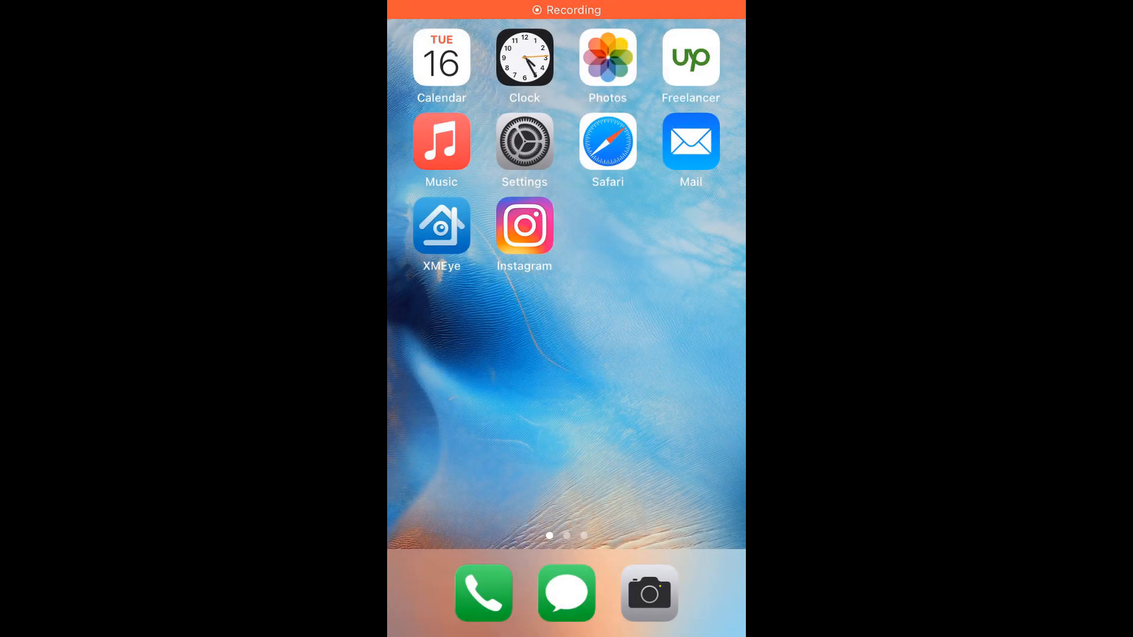
Open Instagram and start a story using the sleeping dog photo from Recents
left_click(524, 225)
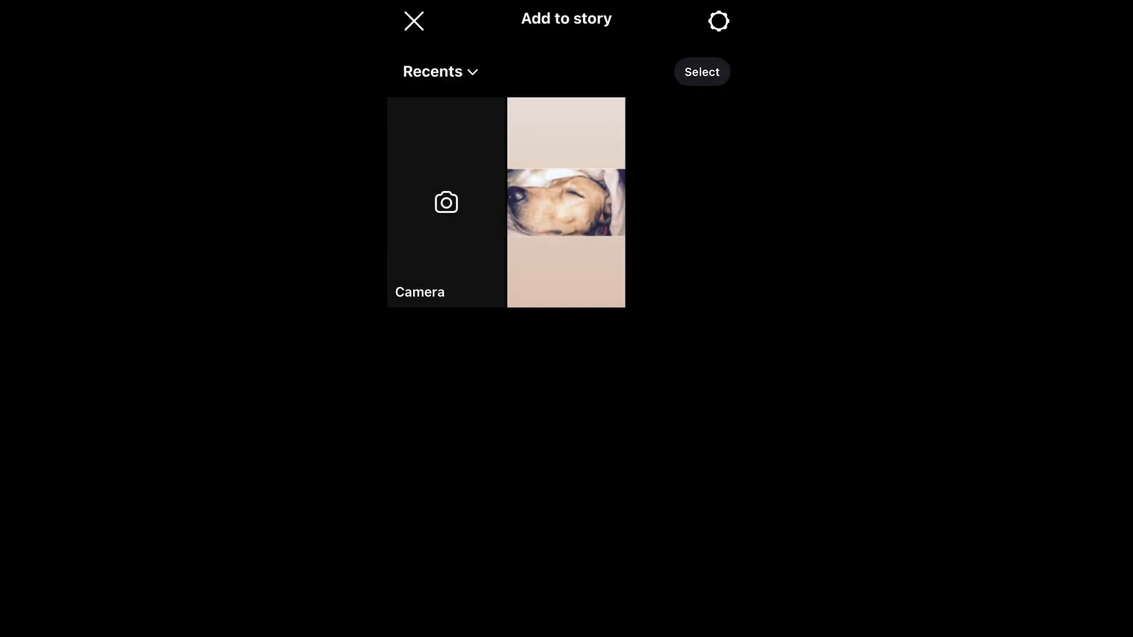
left_click(565, 202)
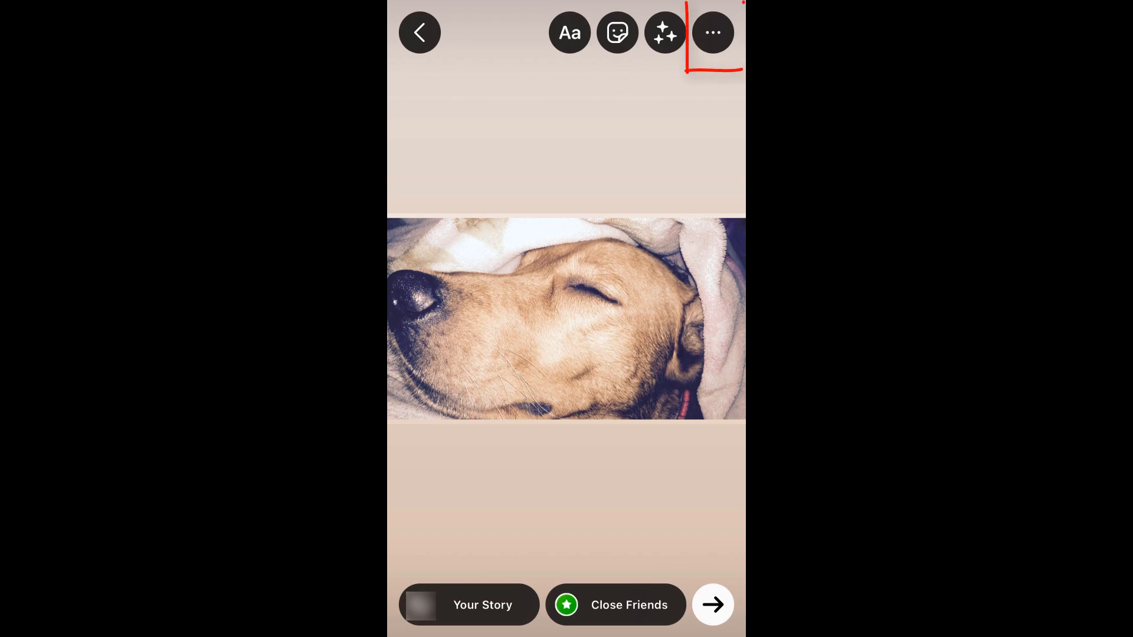
Fill the dog story's surroundings solid red, then abandon it for the photo picker
left_click(712, 32)
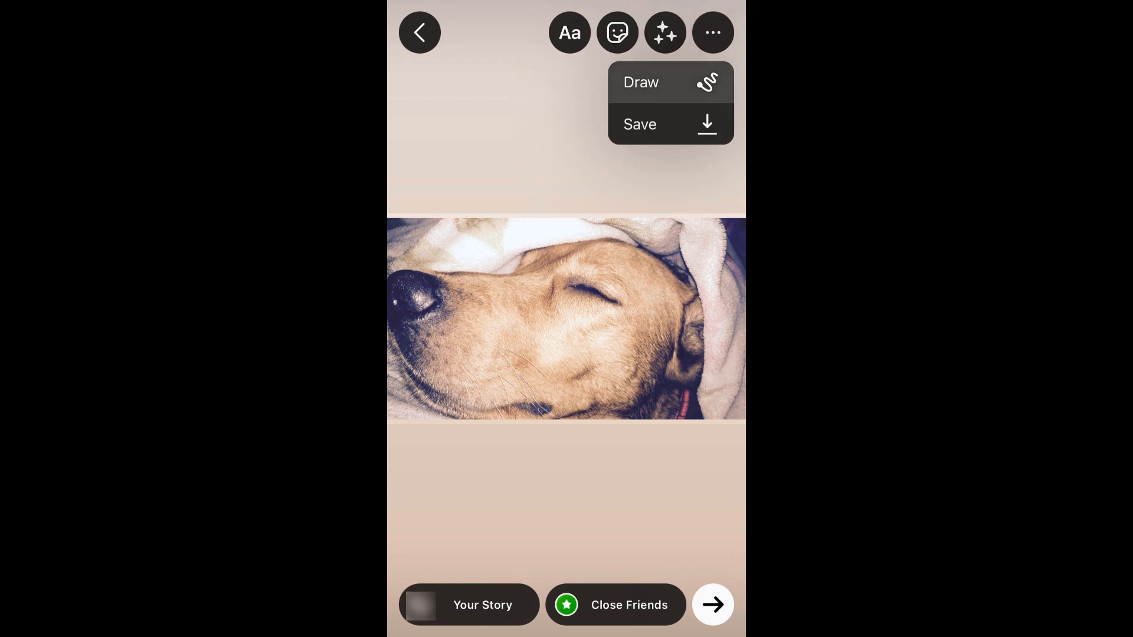
left_click(641, 81)
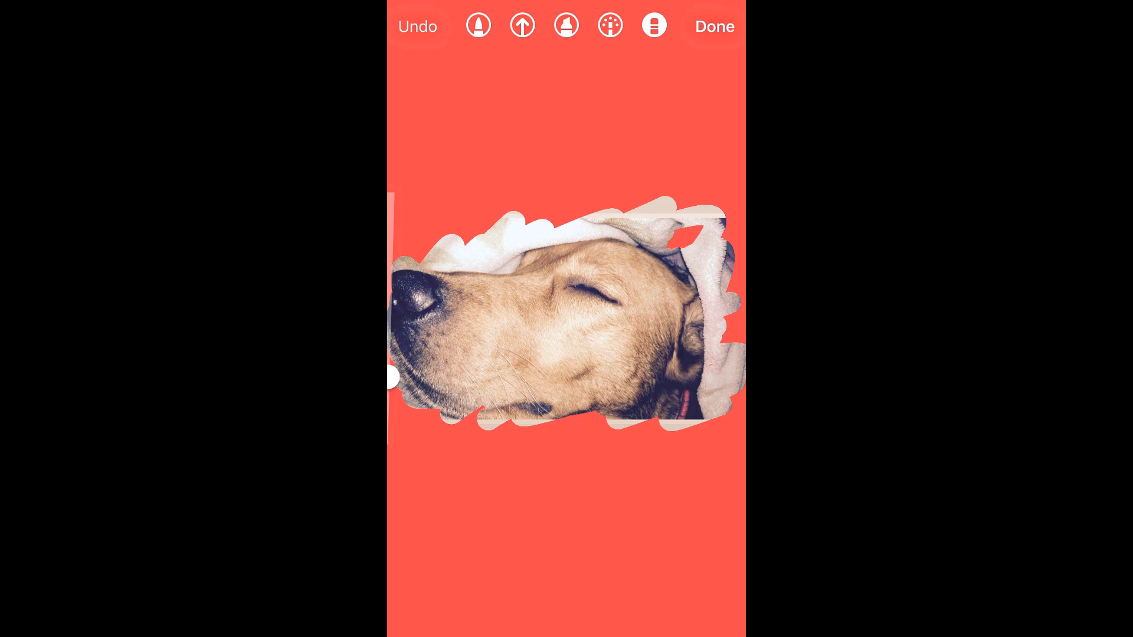
left_click(714, 26)
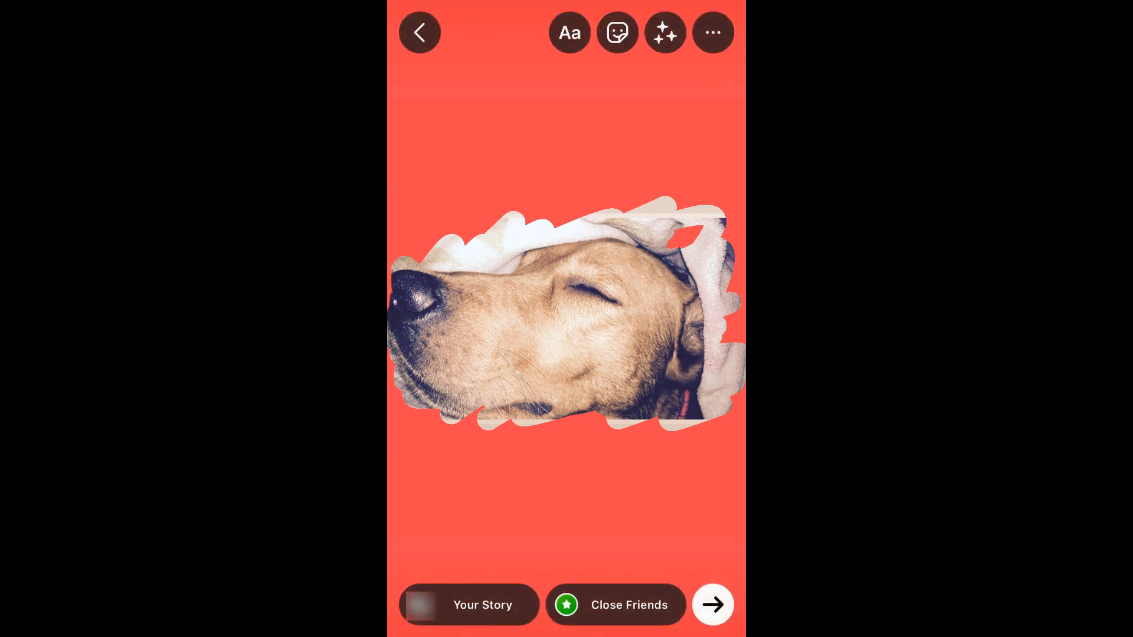
left_click(420, 32)
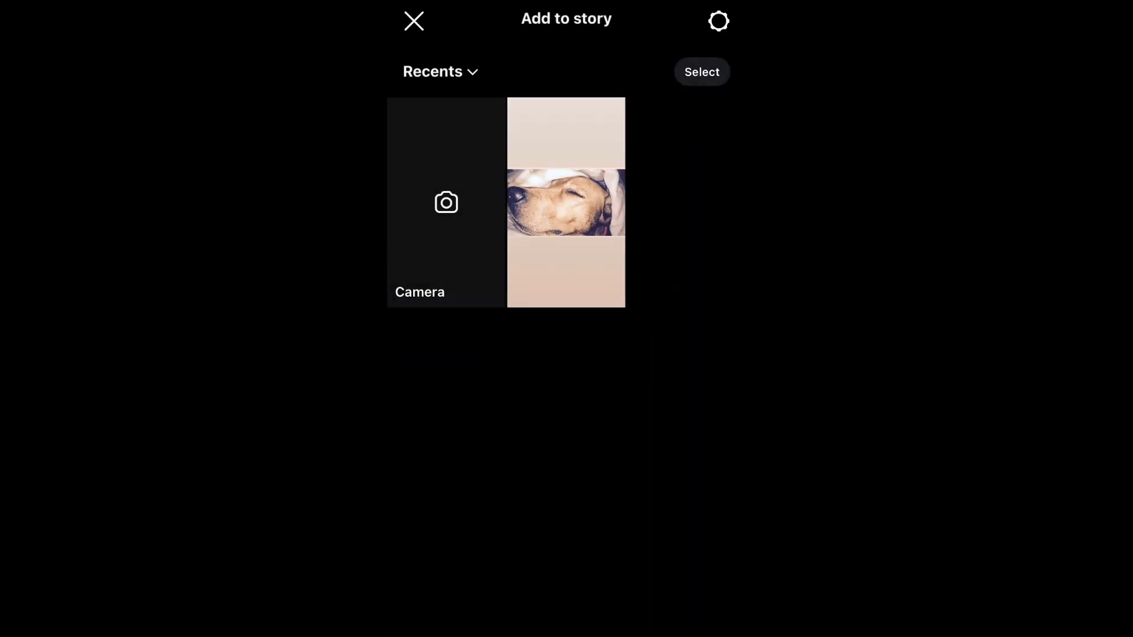
Browse the Photos albums and check the dog picture in Recents
left_click(413, 20)
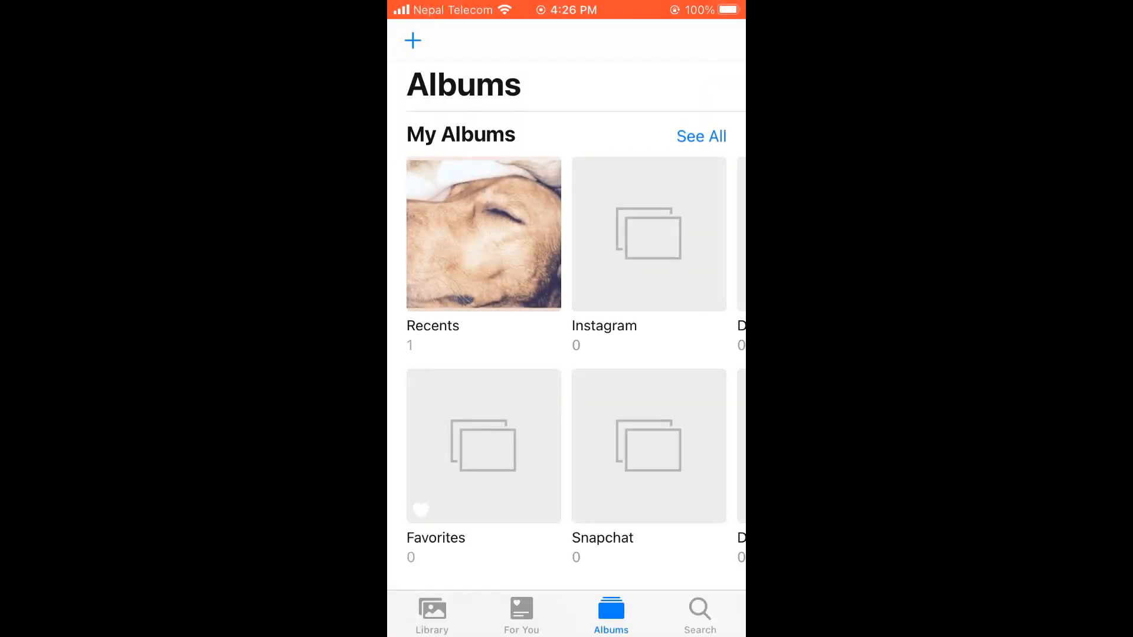
left_click(482, 234)
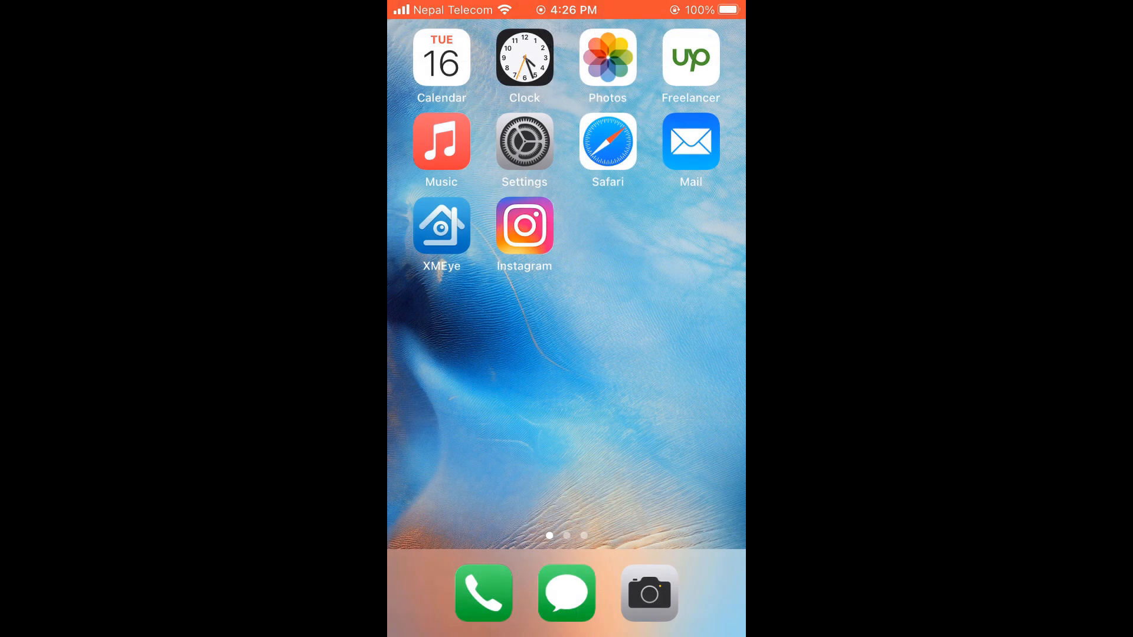
Start a new Instagram story and fill its whole background red with Draw
left_click(524, 225)
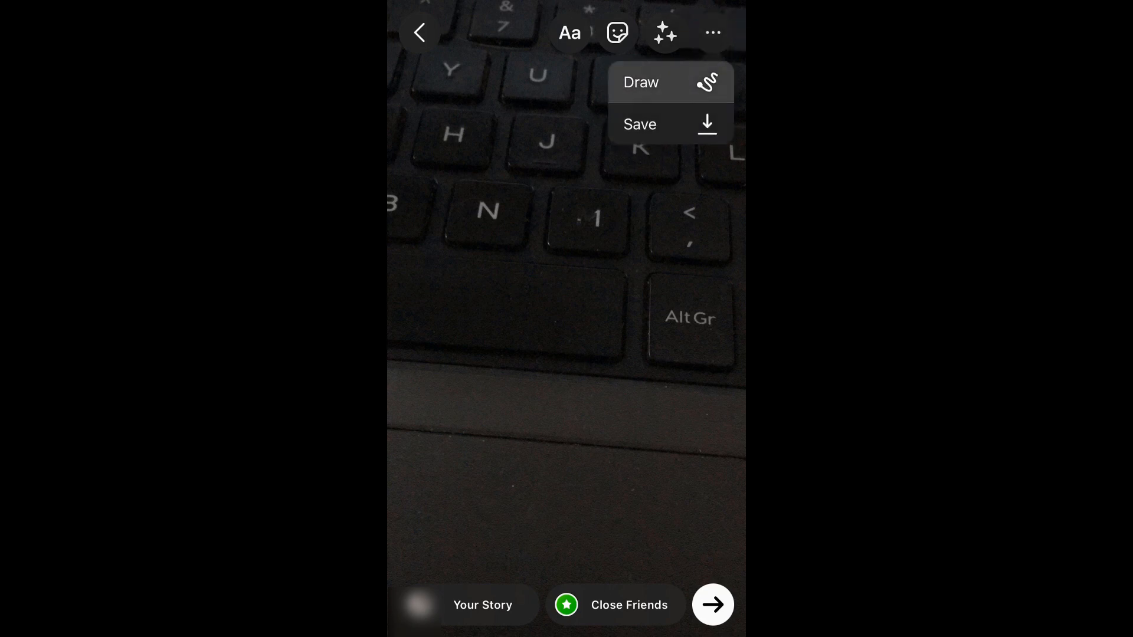
left_click(639, 82)
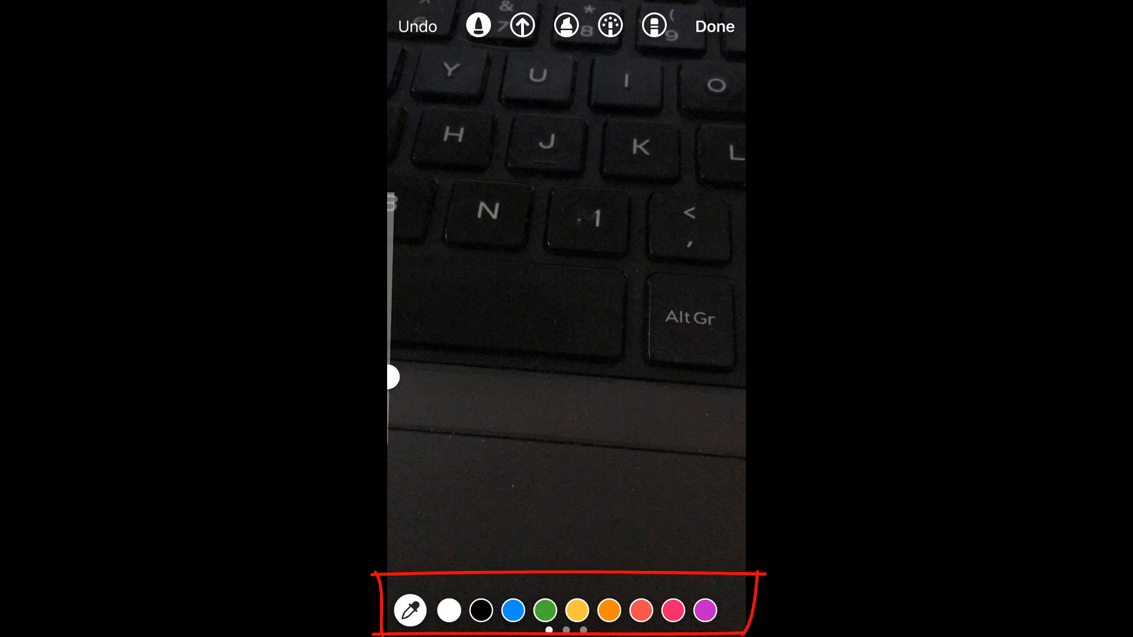
left_click(641, 611)
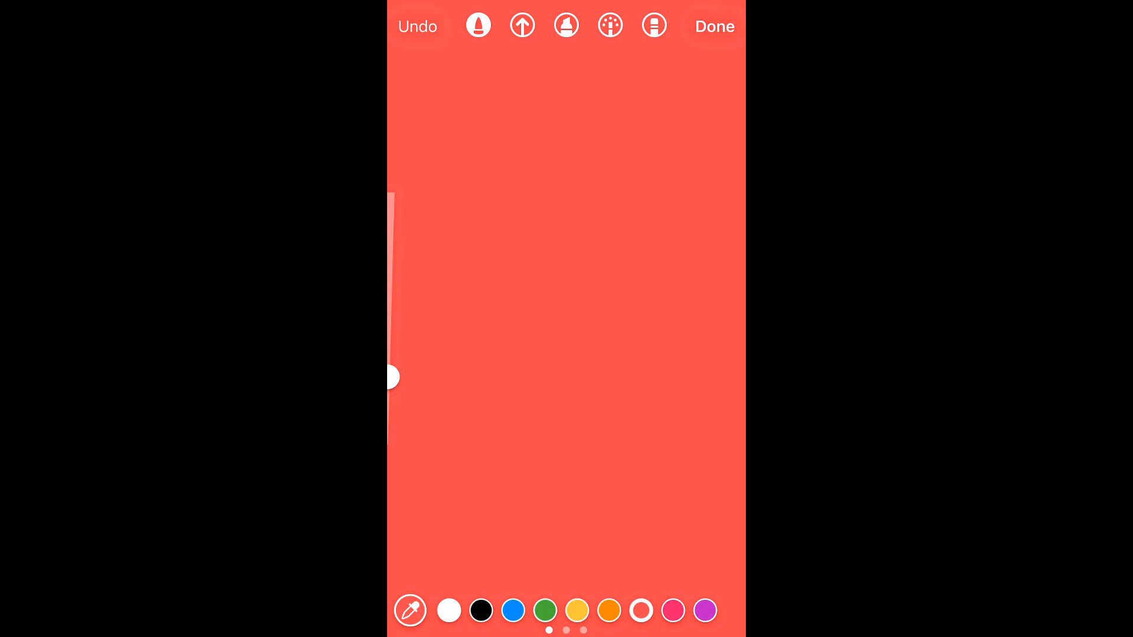
left_click(714, 26)
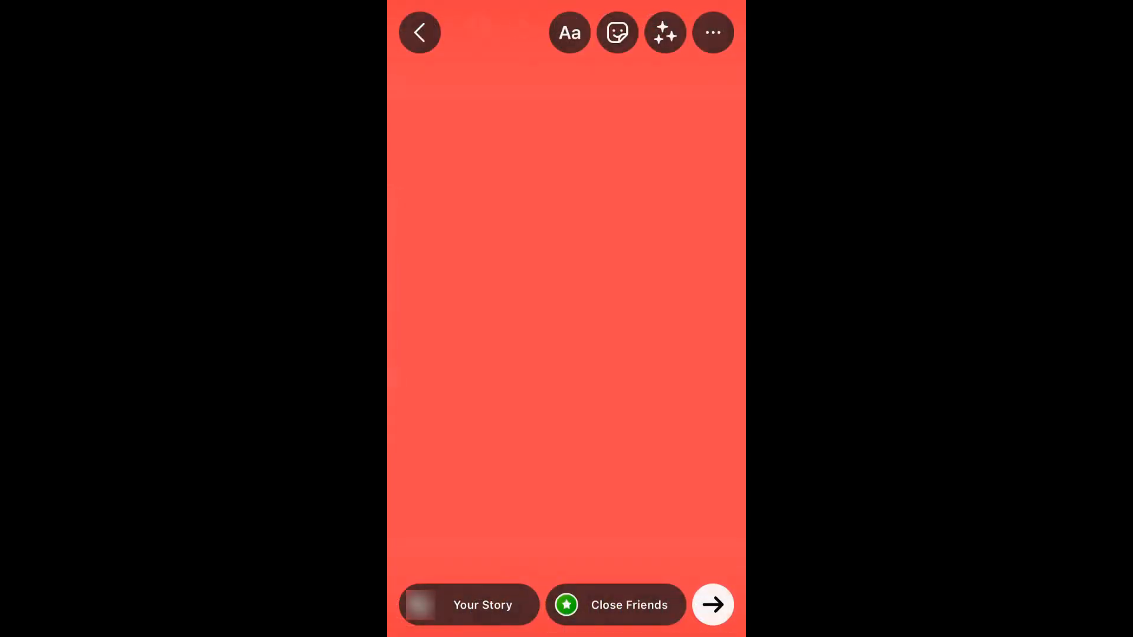
Paste the copied sleeping dog photo into the centre of the red story
left_click(569, 32)
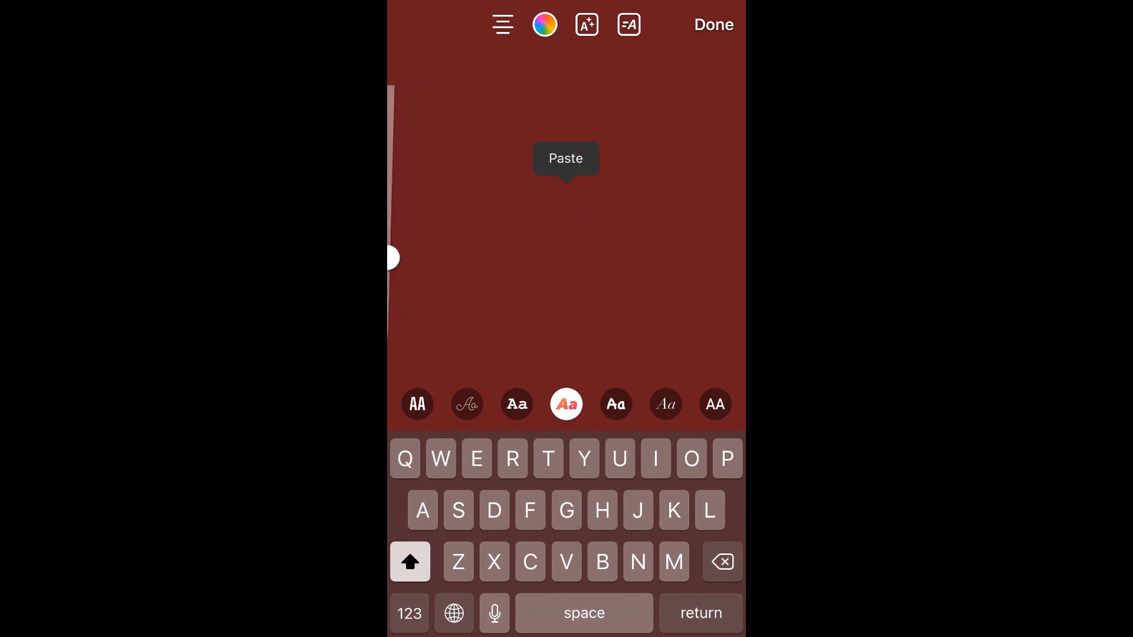
left_click(566, 158)
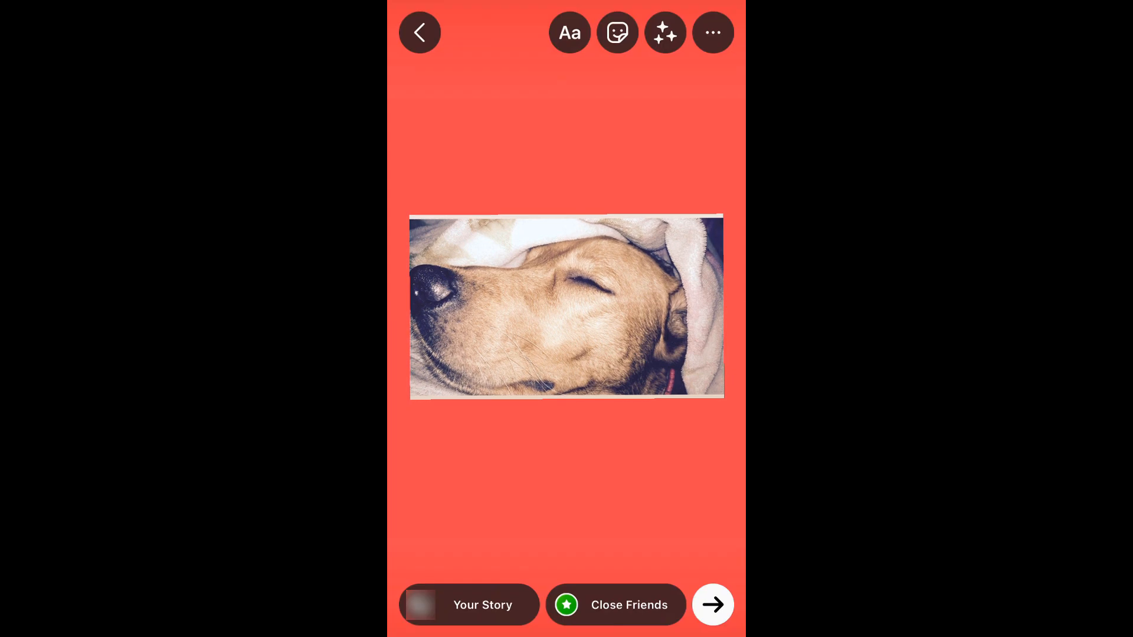
left_click(568, 32)
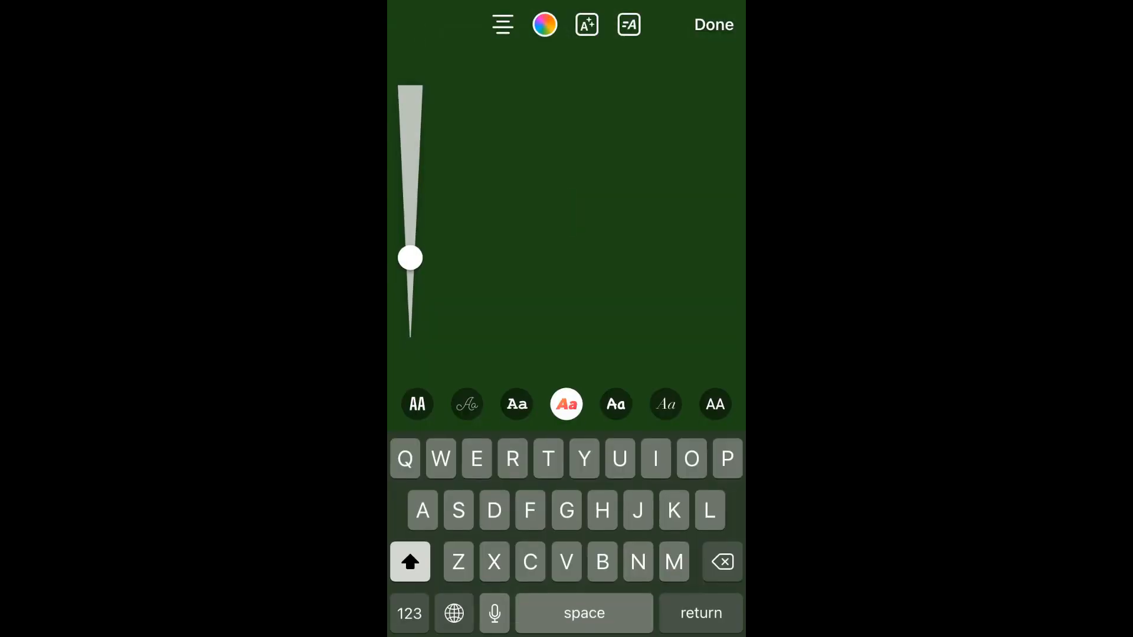